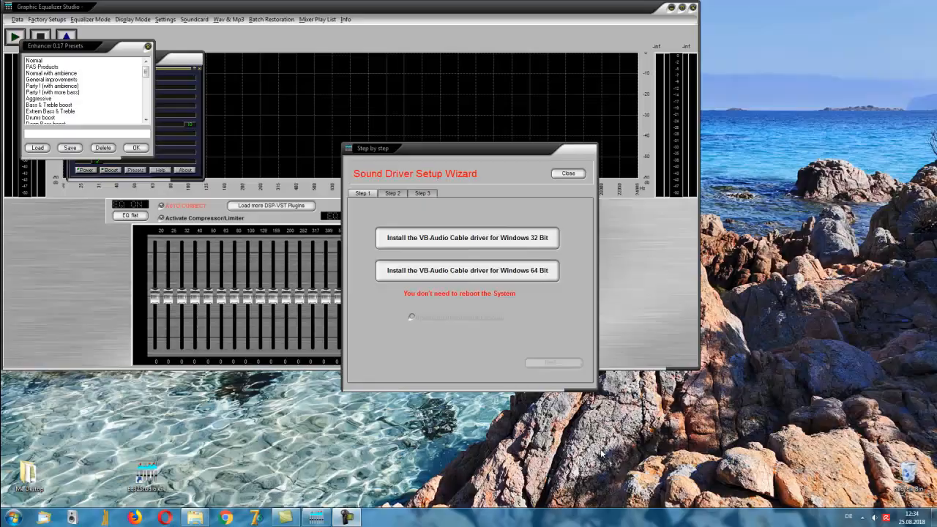
mouse_move(466, 270)
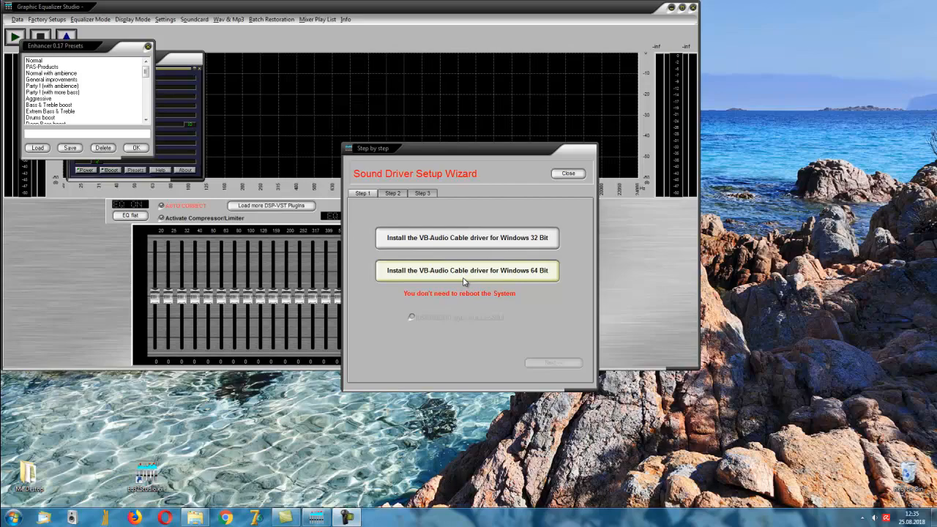
mouse_move(428, 276)
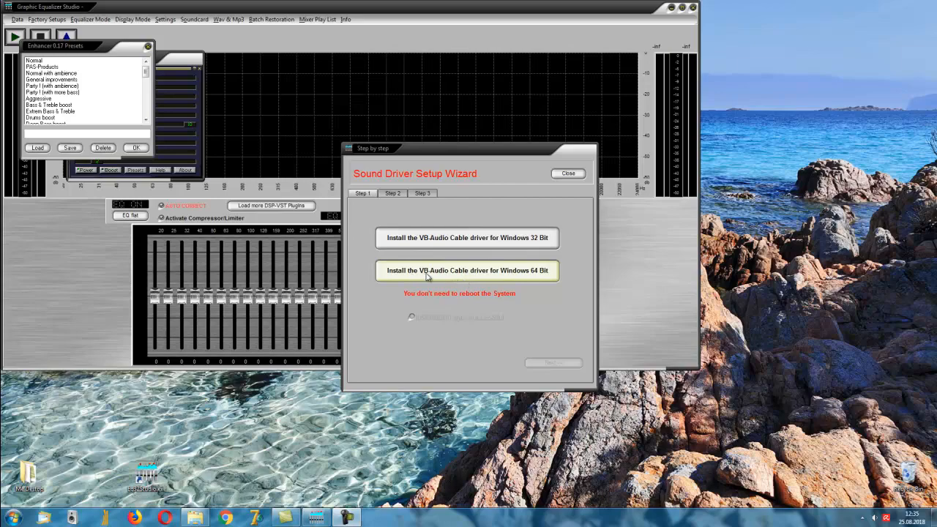
mouse_move(439, 280)
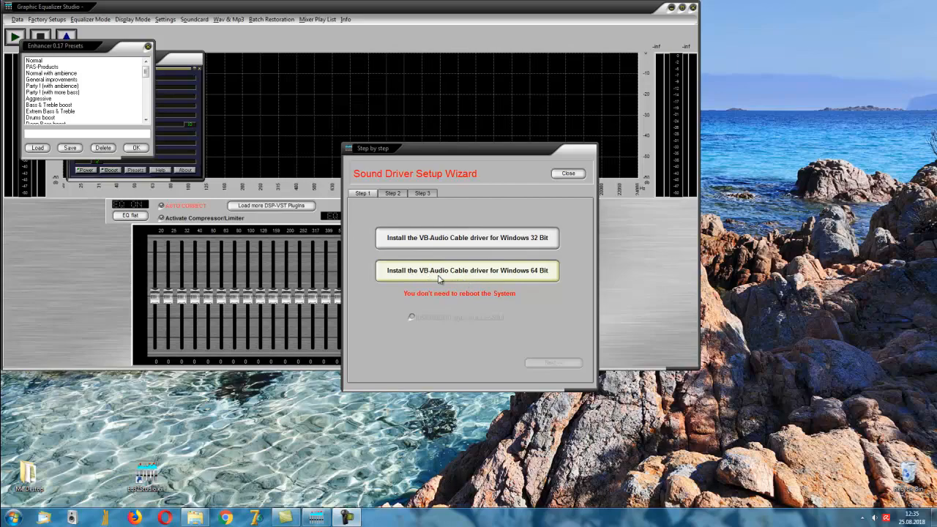
Step: Try installing the 64-bit VB-Audio Cable driver, dismiss the access-denied error, and open the programs list
click(467, 270)
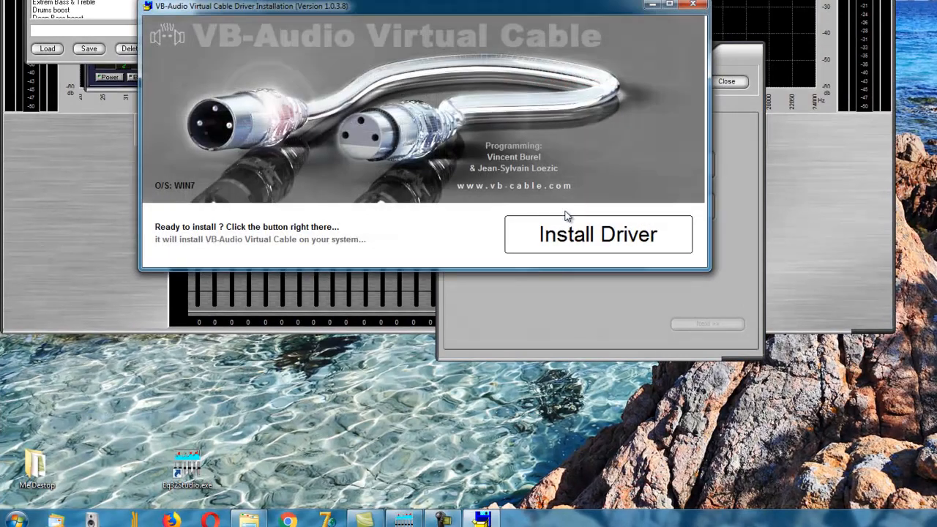
click(597, 234)
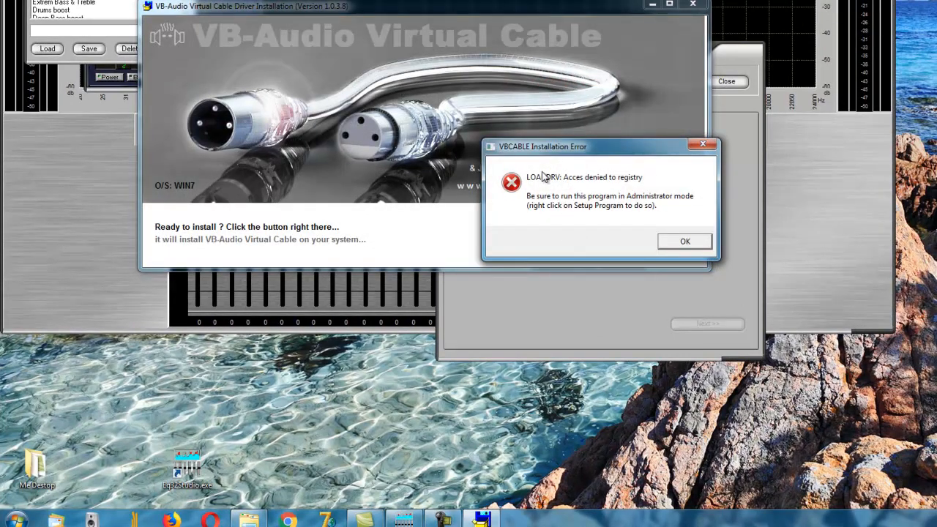
mouse_move(666, 248)
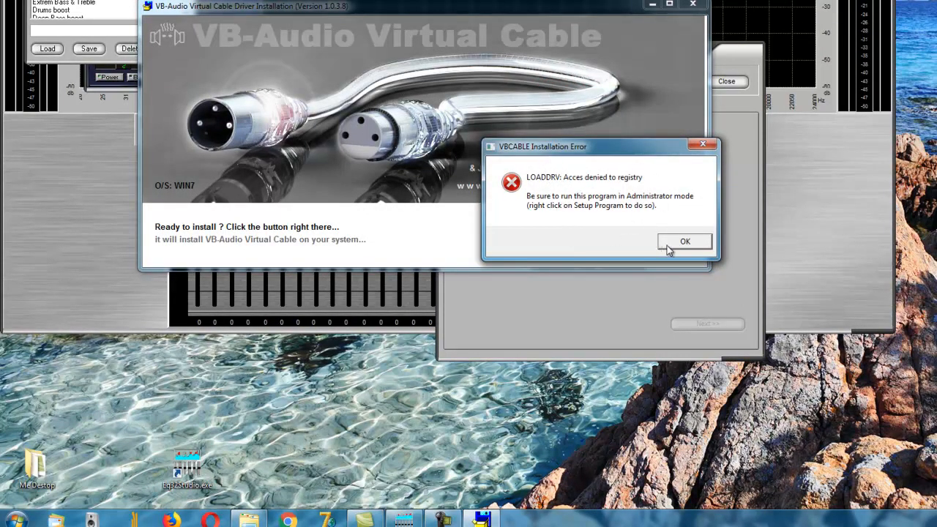
click(684, 242)
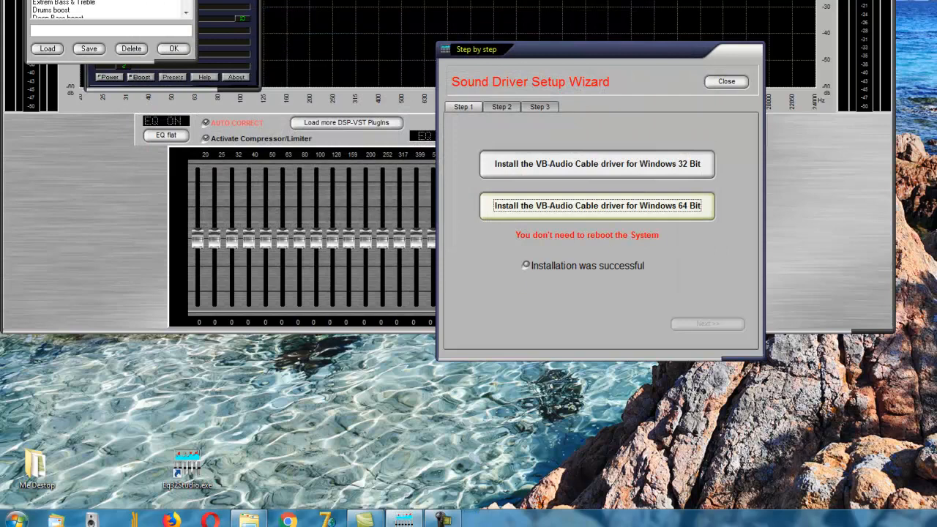
click(13, 521)
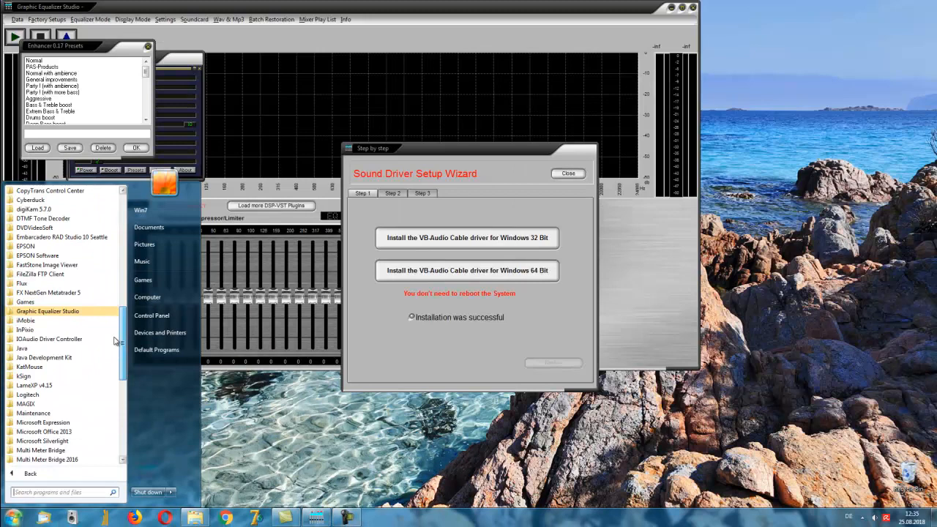
Step: Run the 64-bit VB Audio setup as administrator and confirm the successful driver installation
click(47, 310)
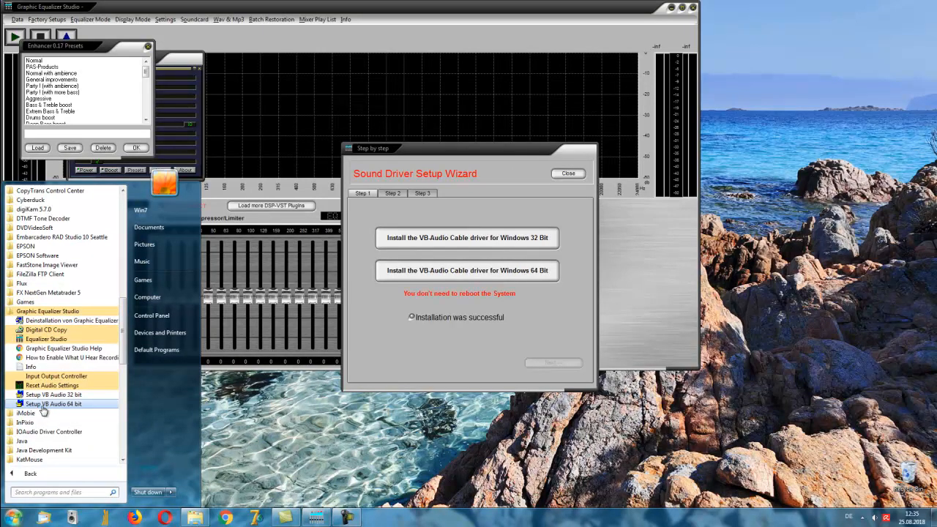
right_click(53, 403)
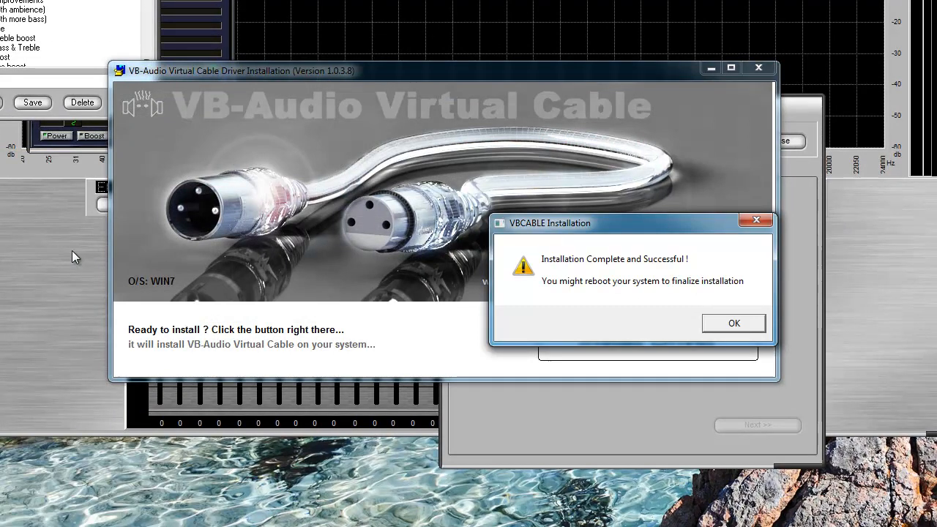
click(733, 322)
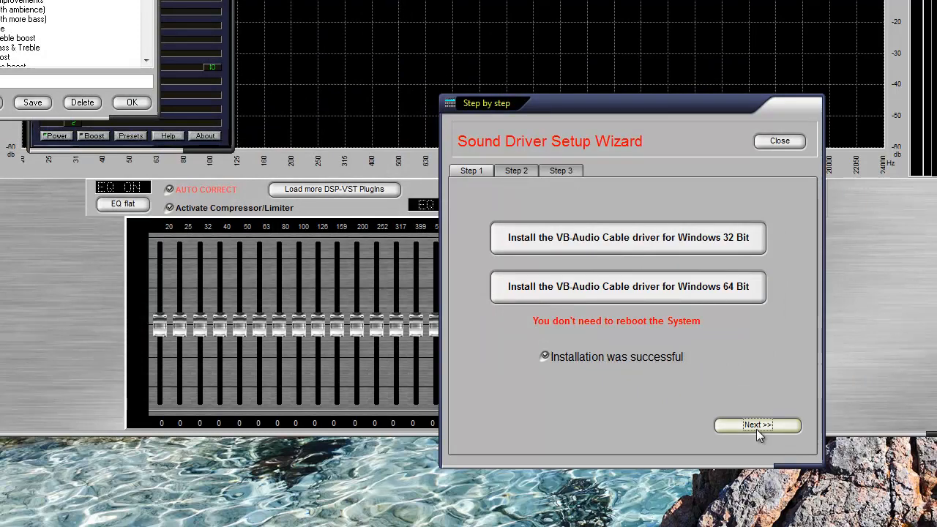
Step: Choose Lautsprecher (Realtek) as real output, confirm the test voice was heard, and finish setup
click(757, 425)
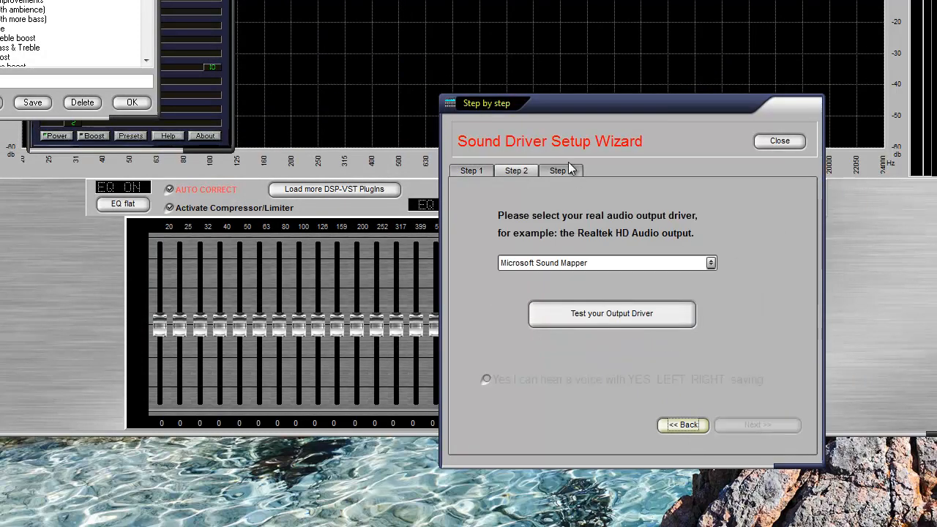
click(709, 263)
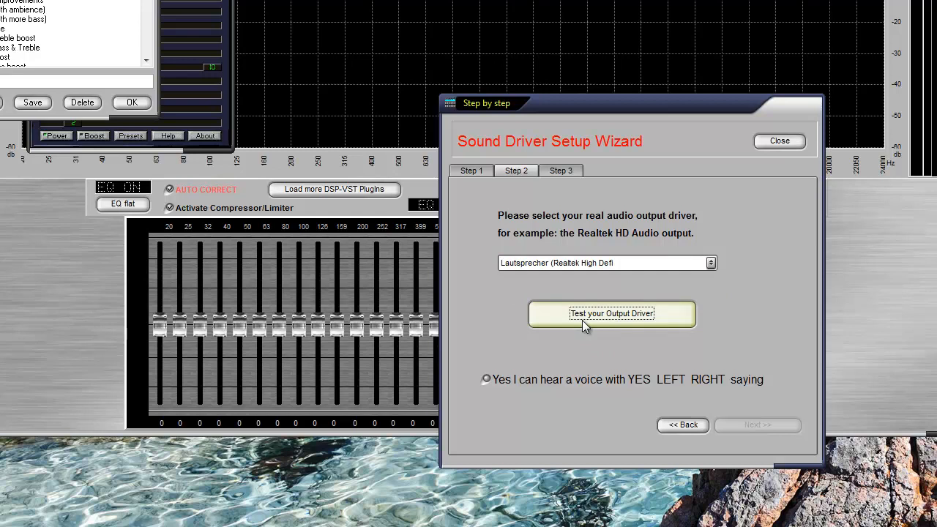
click(486, 379)
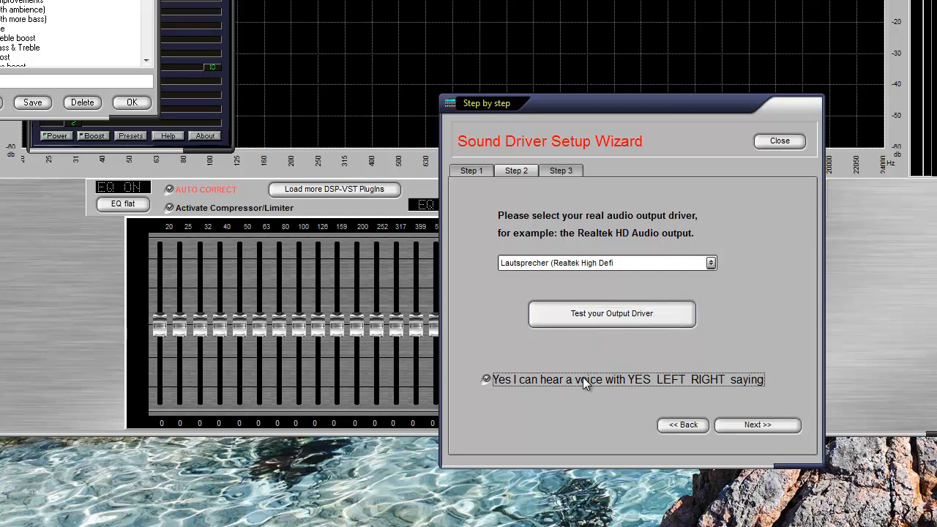
click(757, 424)
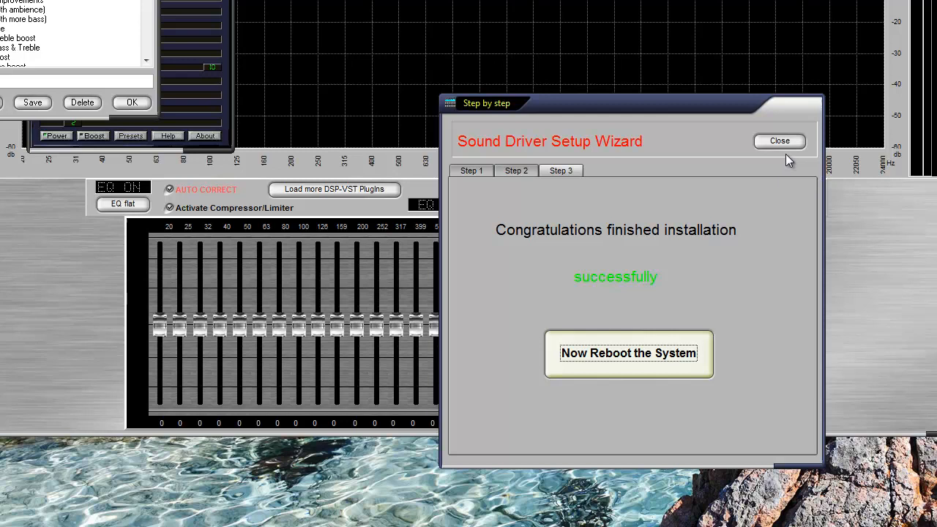
click(779, 141)
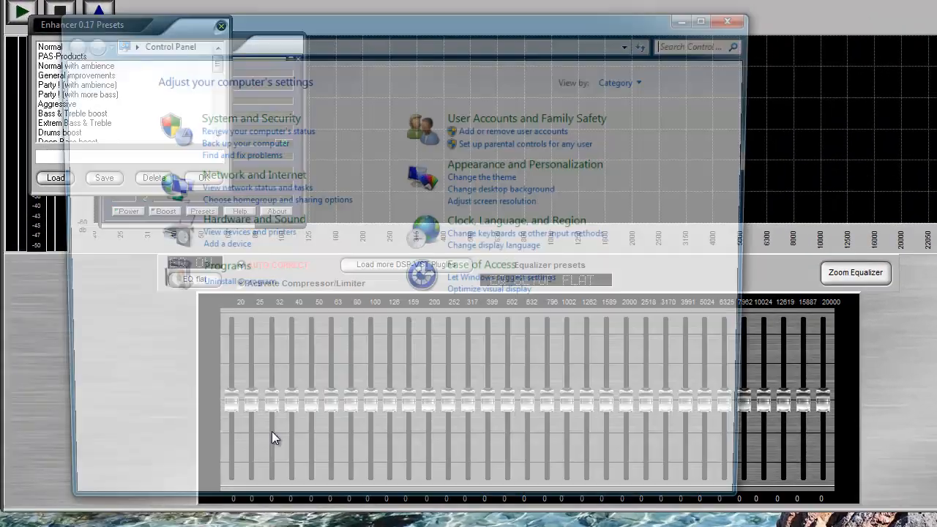
Step: In Sound settings, set CABLE Input (VB-Audio Virtual Cable) as default playback, then confirm
click(255, 219)
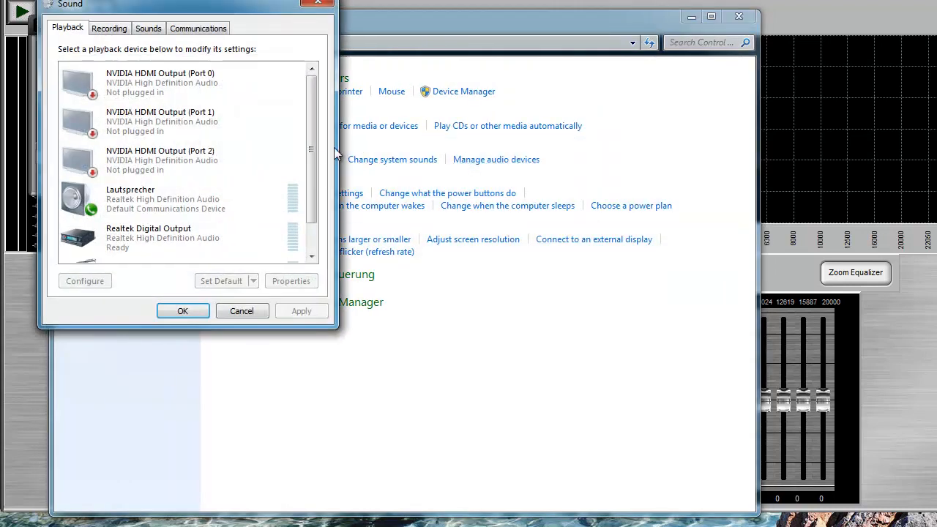
scroll(down, 3)
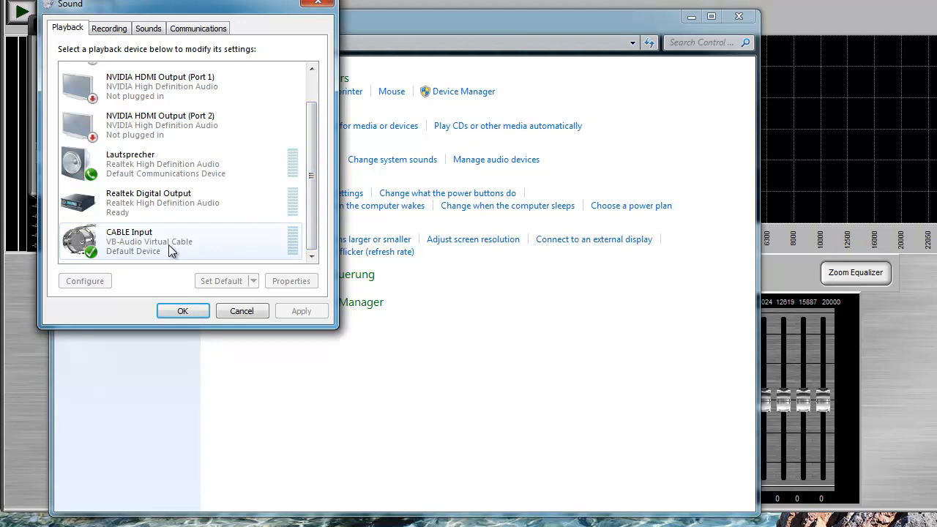
click(222, 280)
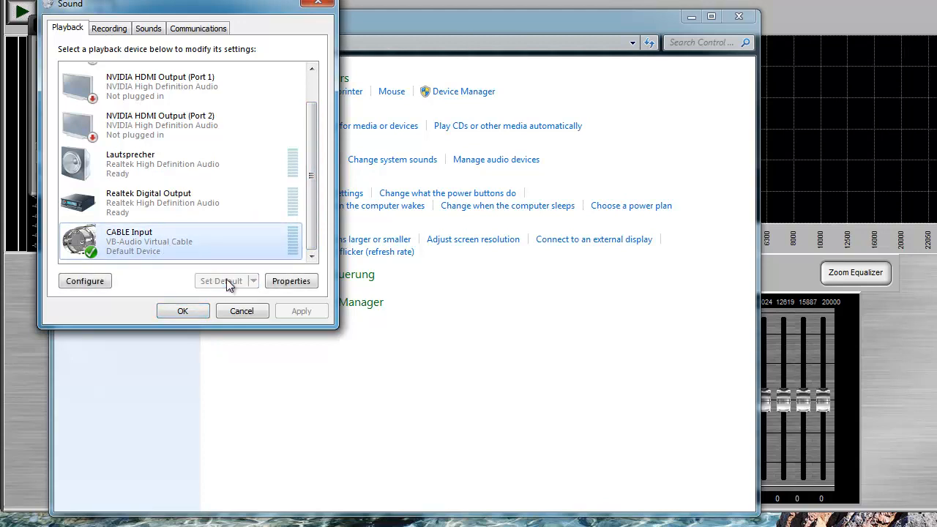
click(109, 28)
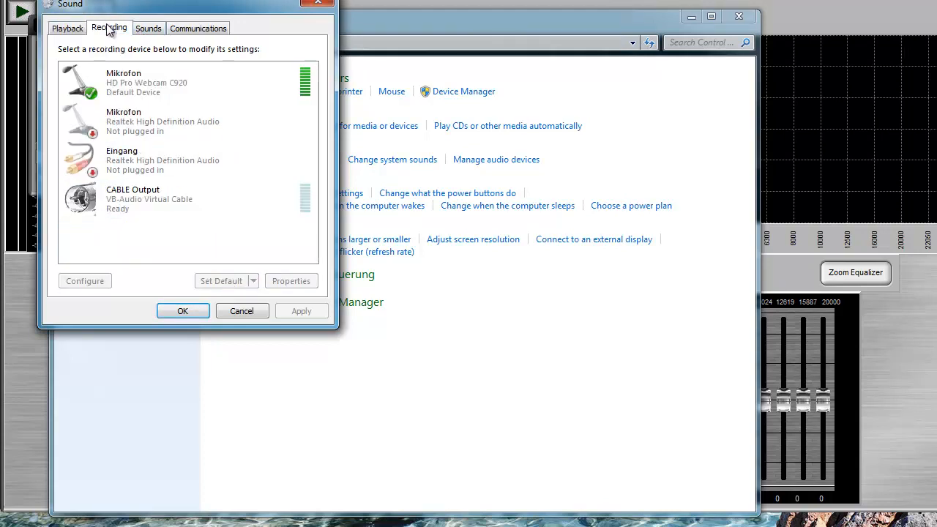
click(67, 28)
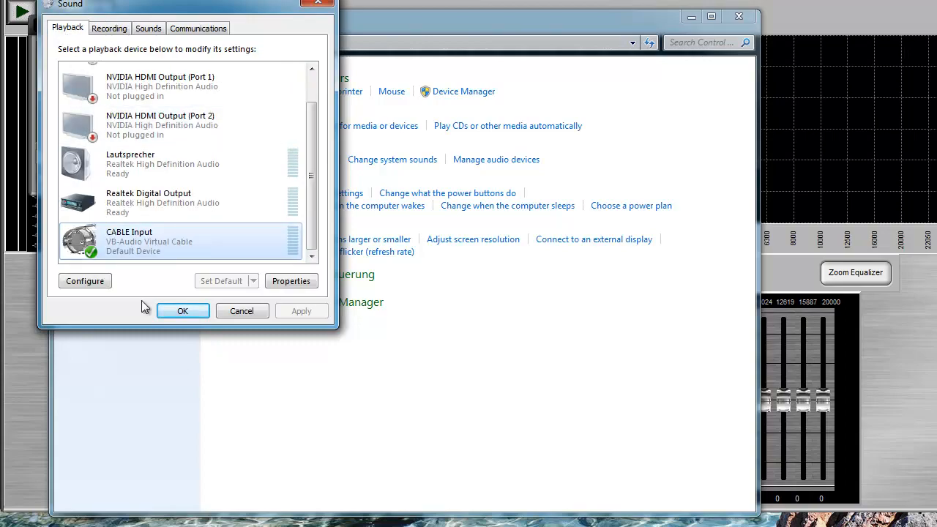
click(182, 310)
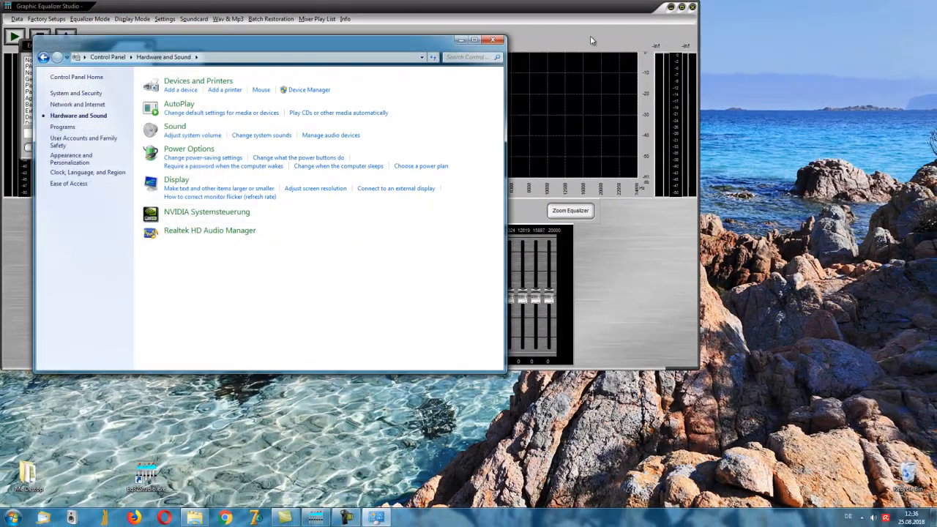
Step: Close the Control Panel window and bring up the Graphic Equalizer Studio main window
click(493, 40)
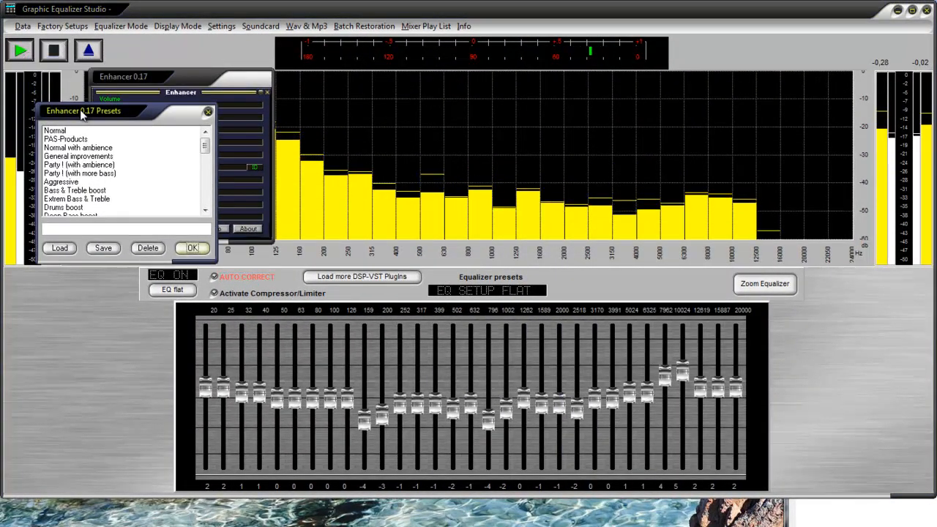
click(19, 50)
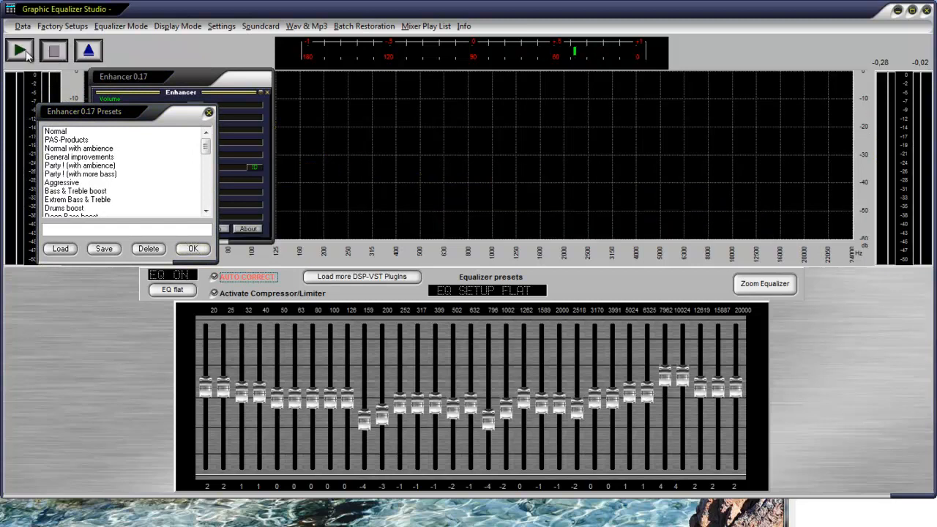